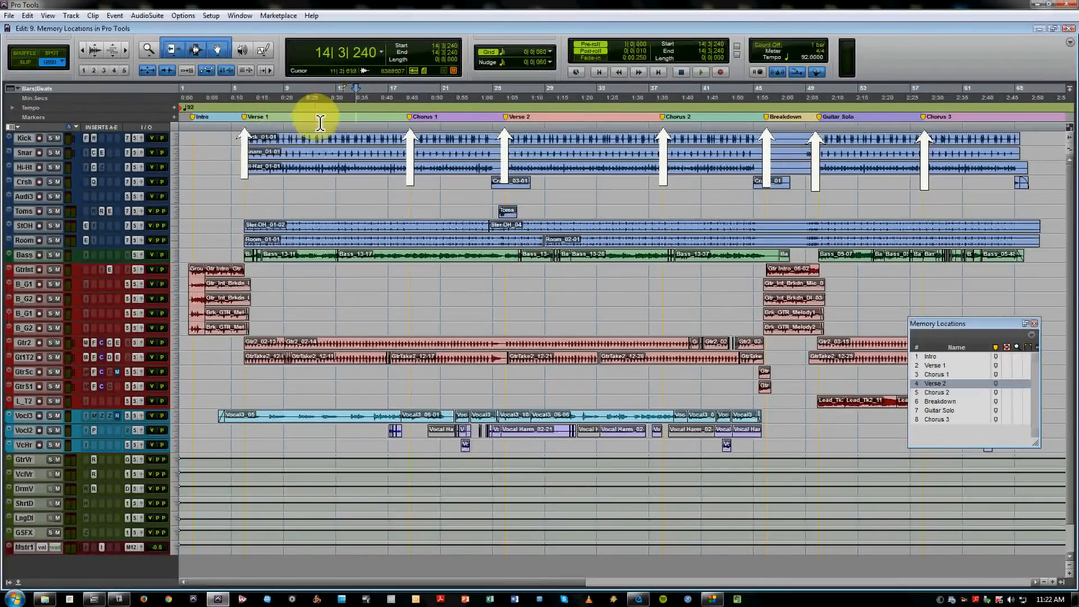
Open the New Memory Location dialog at the bar 11 playhead, named Location 9
key("Enter")
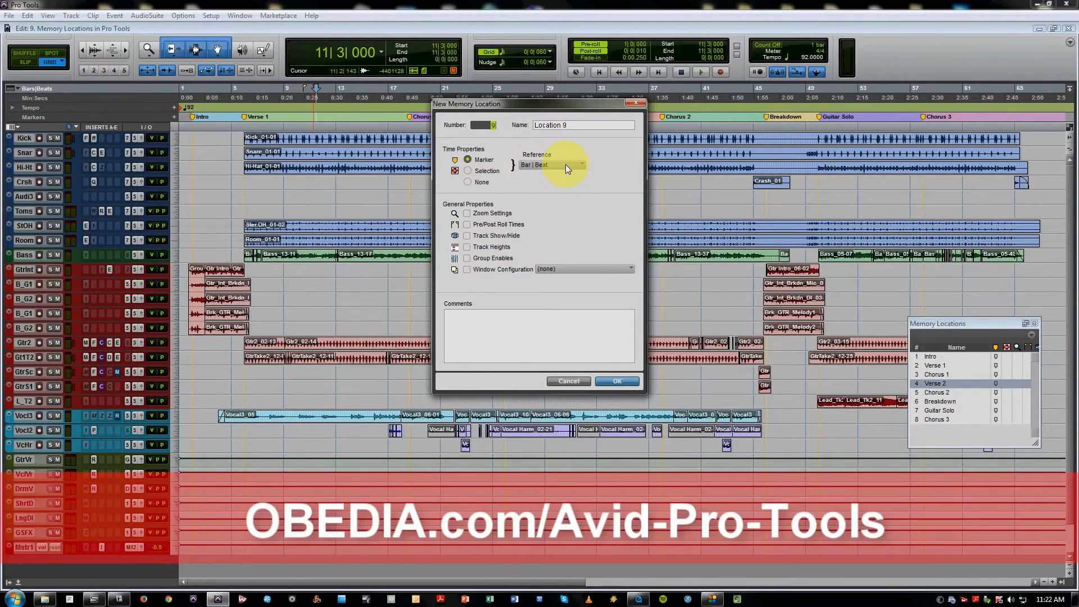
Keep the Bar|Beat reference and create the Location 9 marker at bar 11
left_click(552, 164)
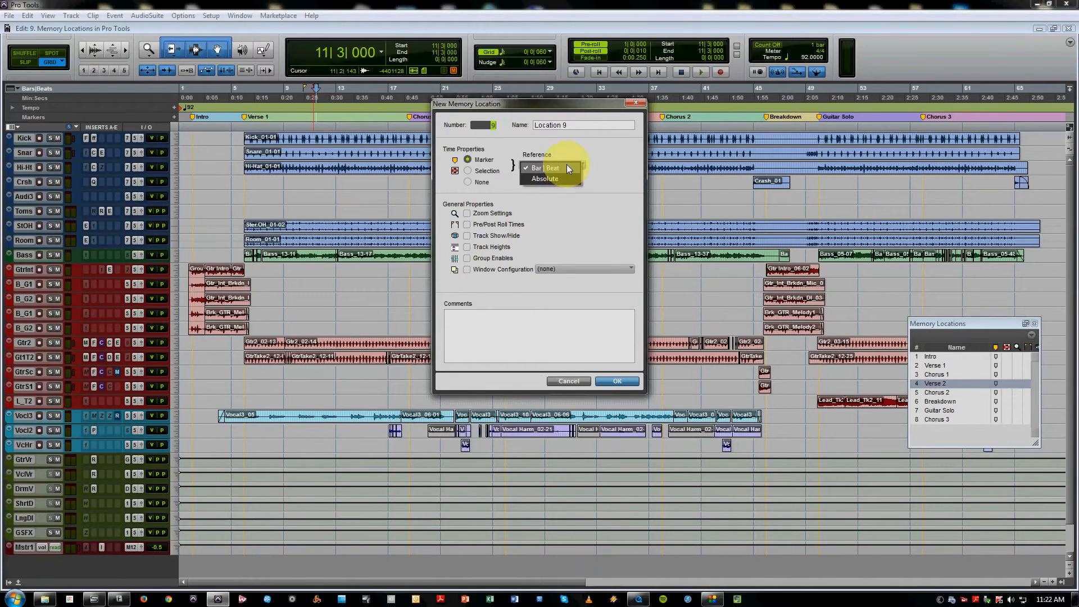
left_click(544, 168)
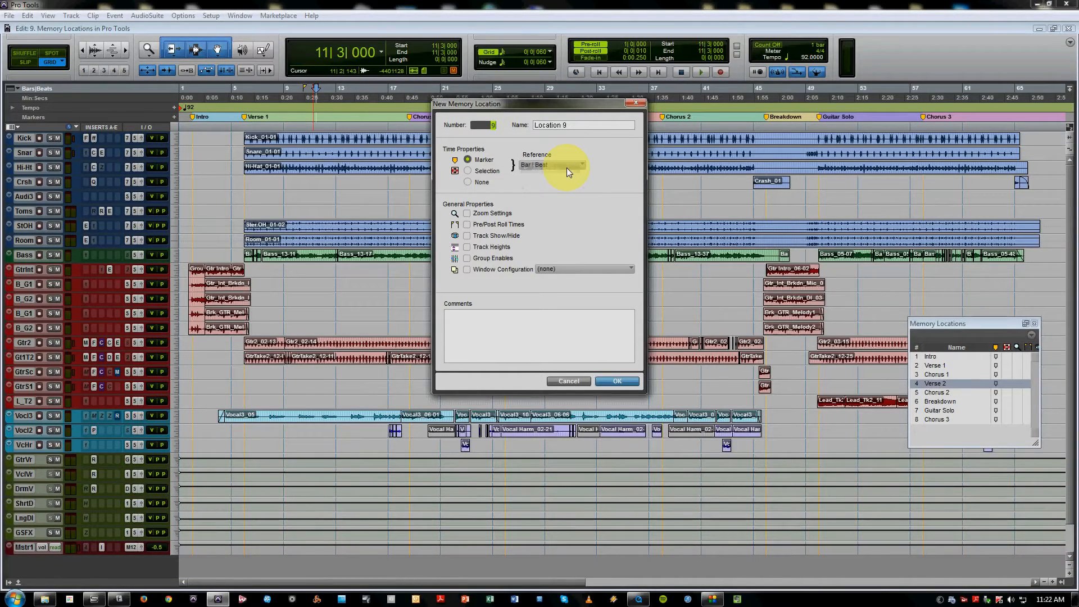
left_click(617, 381)
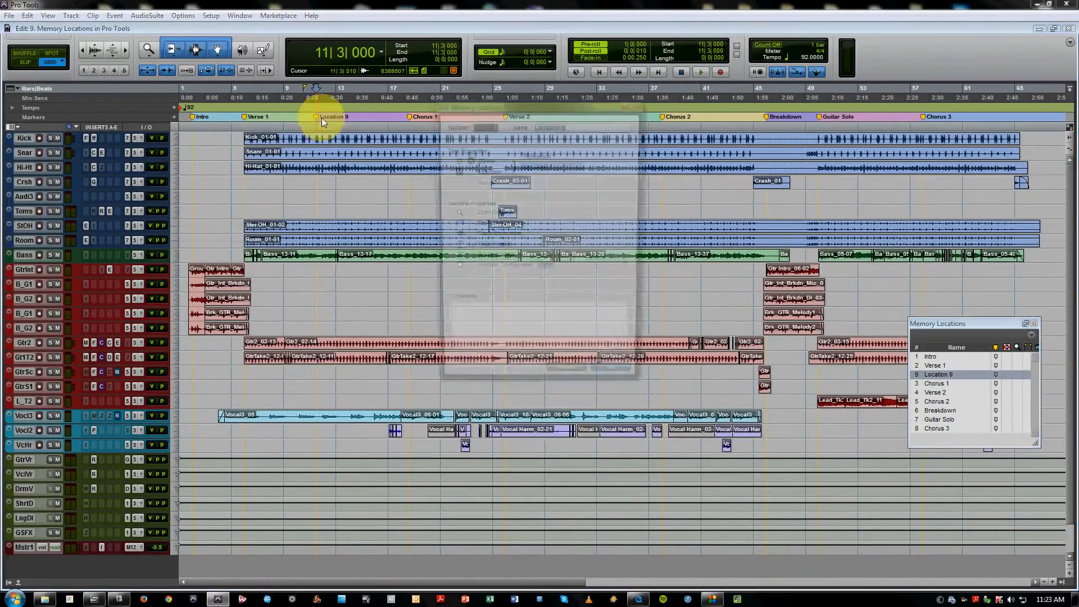
Open Location 9's settings, close them, then reopen them showing the Absolute reference
double_click(938, 375)
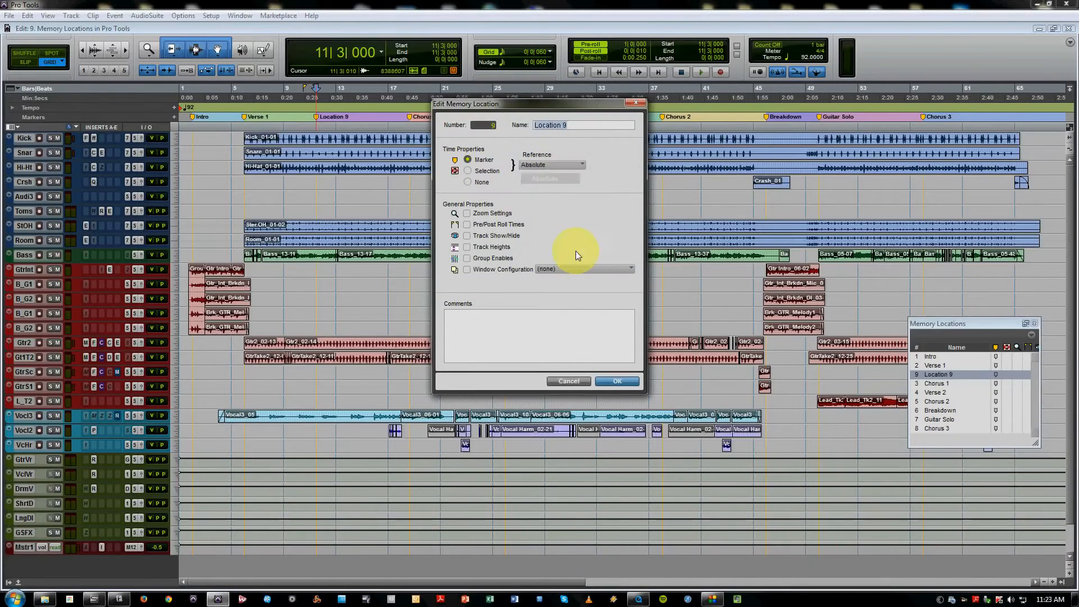
left_click(617, 382)
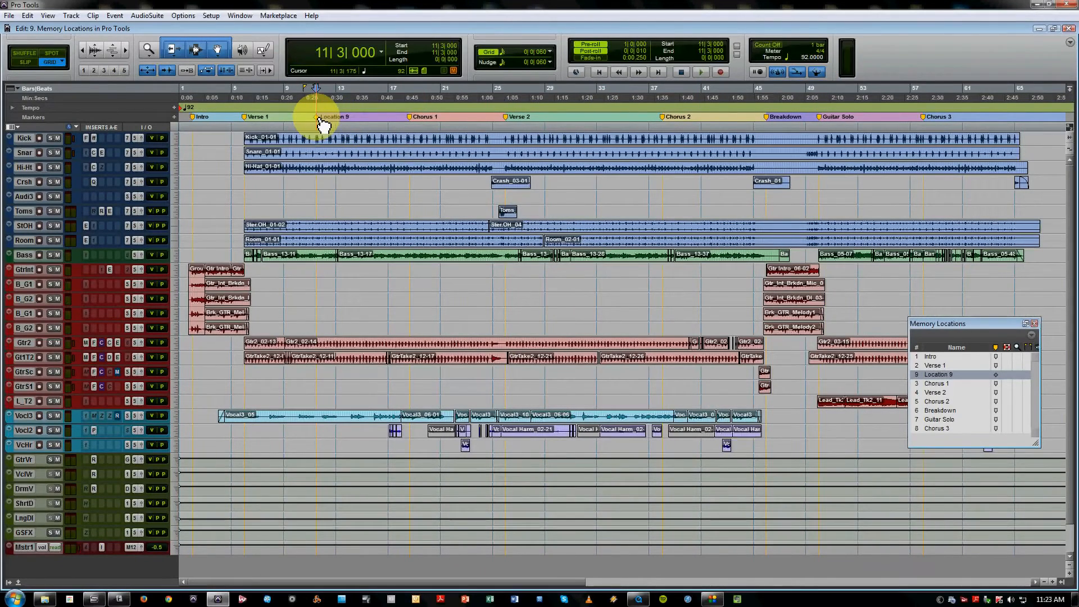
double_click(315, 117)
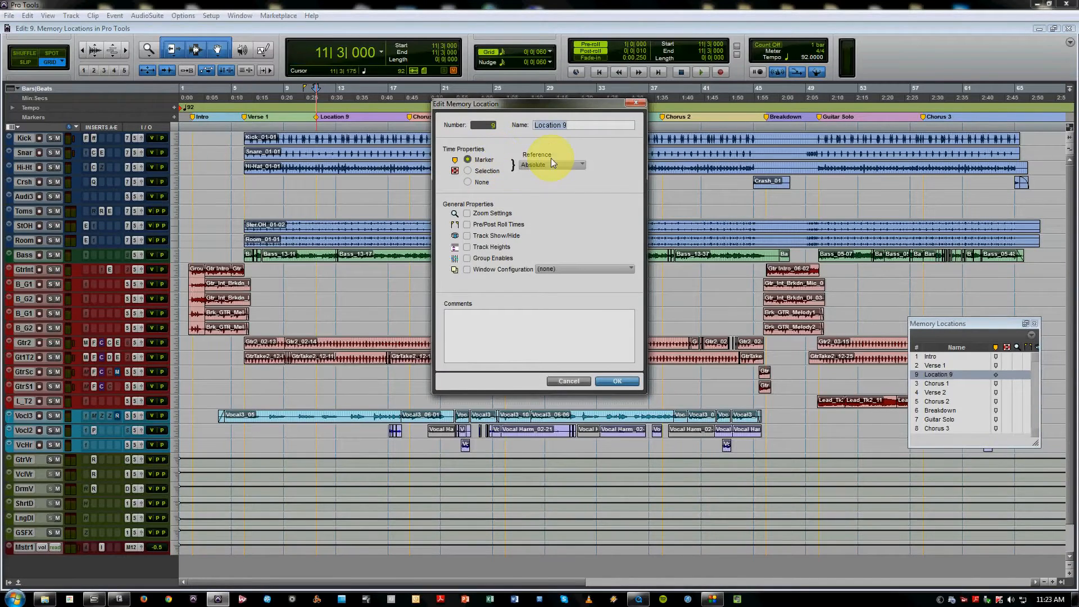
Switch Location 9's reference to Bar|Beat, try Selection, then set the time property to None
left_click(550, 164)
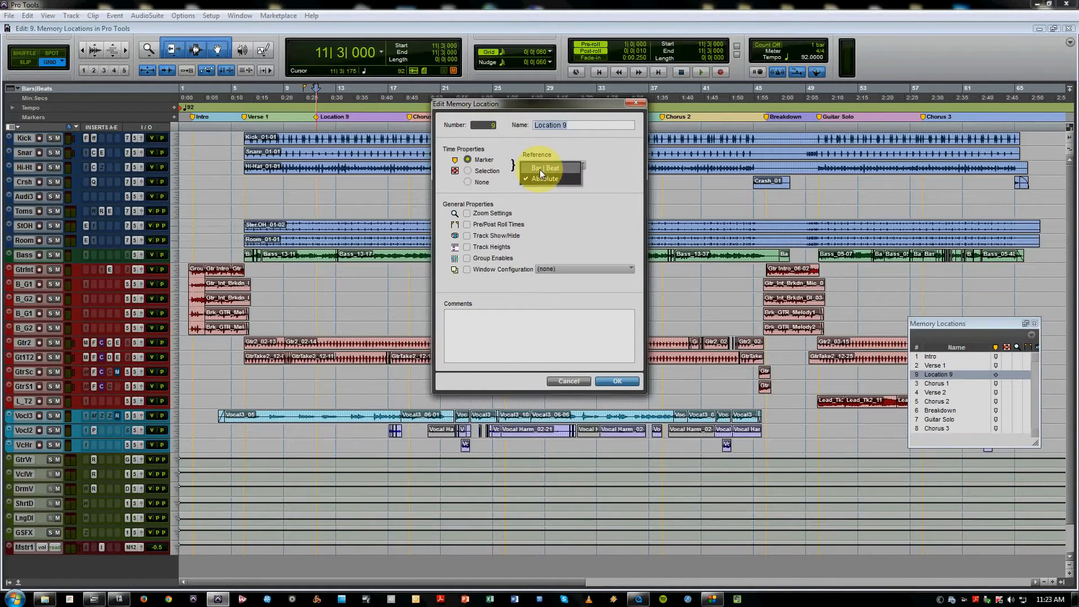
left_click(543, 168)
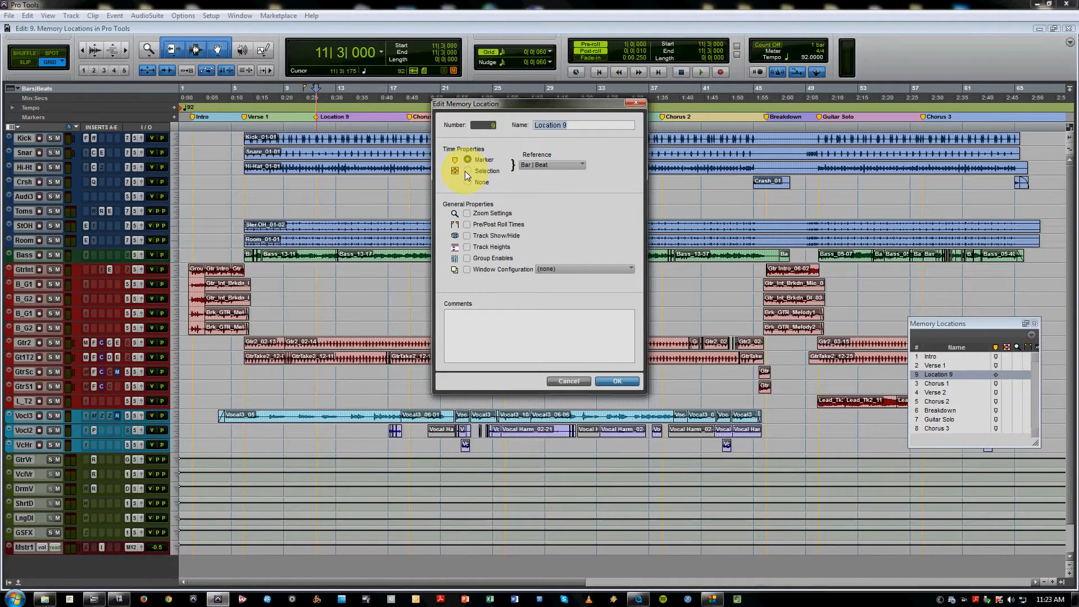
left_click(467, 170)
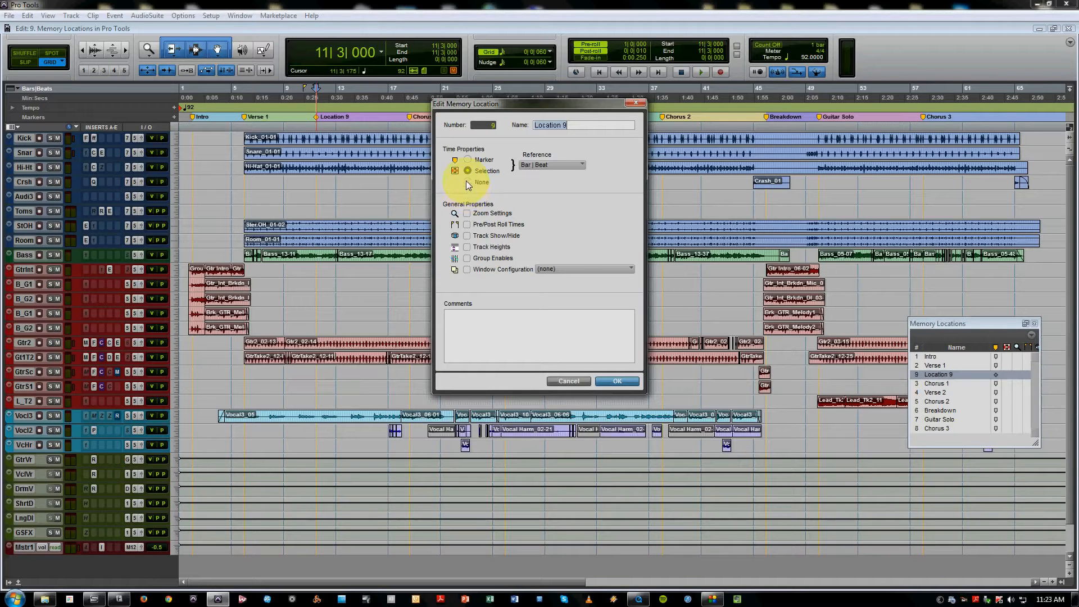
left_click(467, 181)
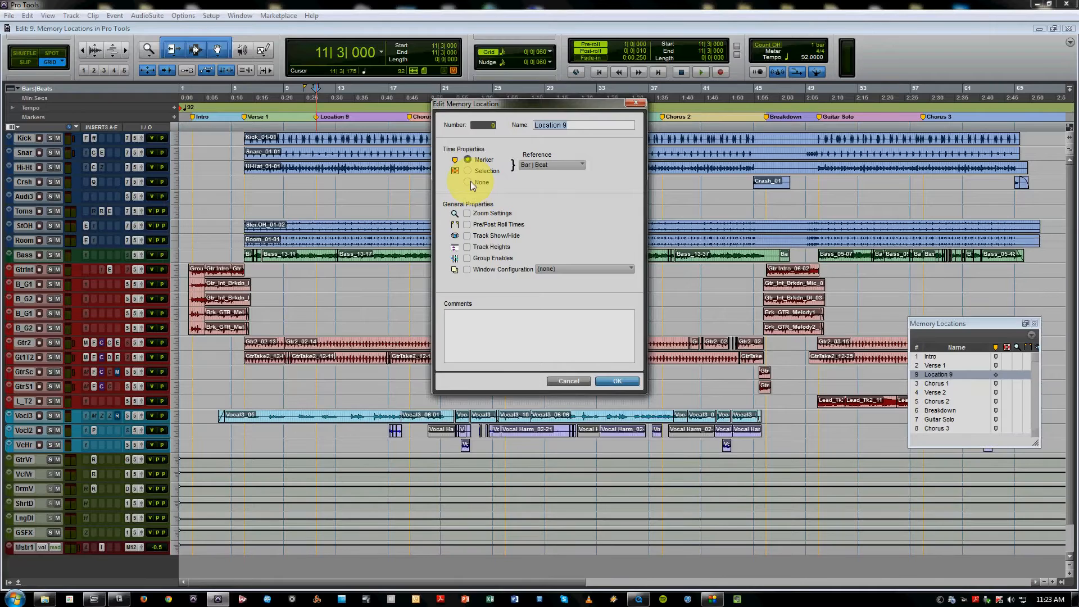
left_click(467, 182)
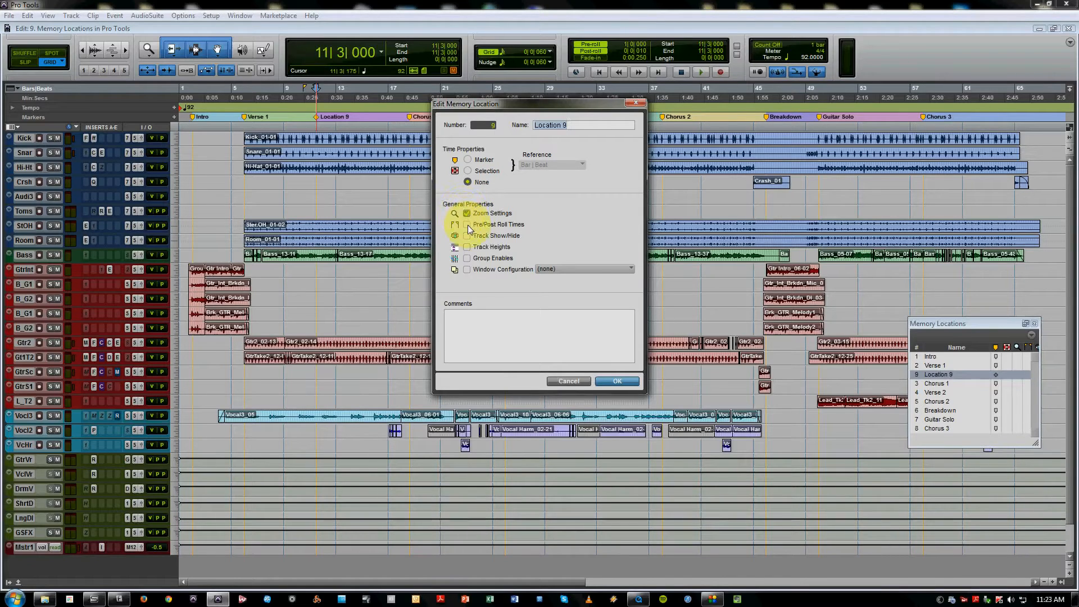
Uncheck Zoom Settings, Pre/Post Roll Times, Track Show/Hide, Track Heights and Group Enables for Location 9
left_click(467, 224)
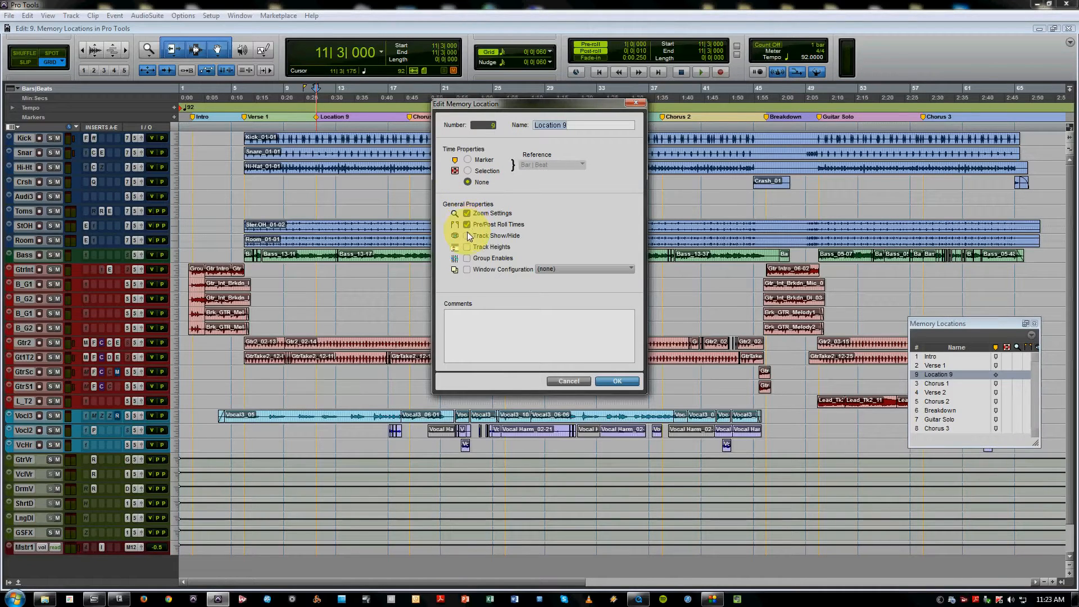
left_click(467, 236)
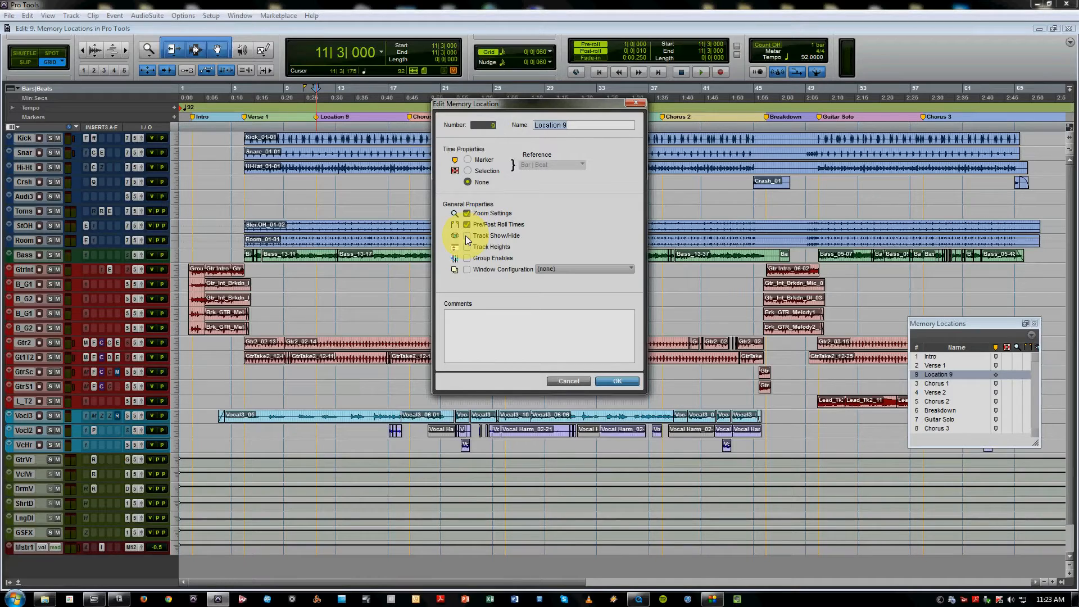
left_click(466, 236)
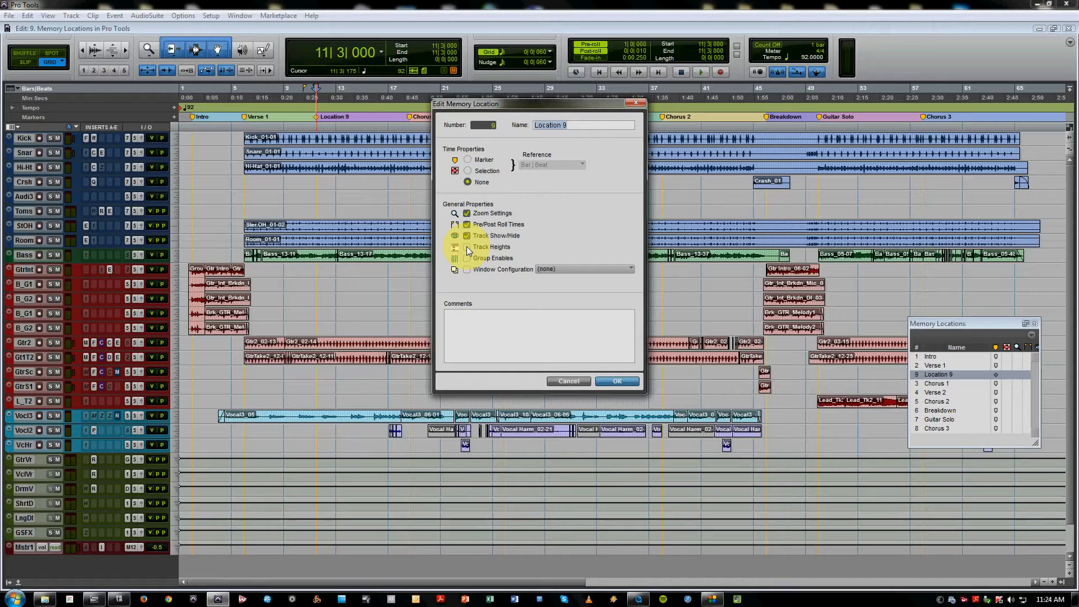
left_click(466, 246)
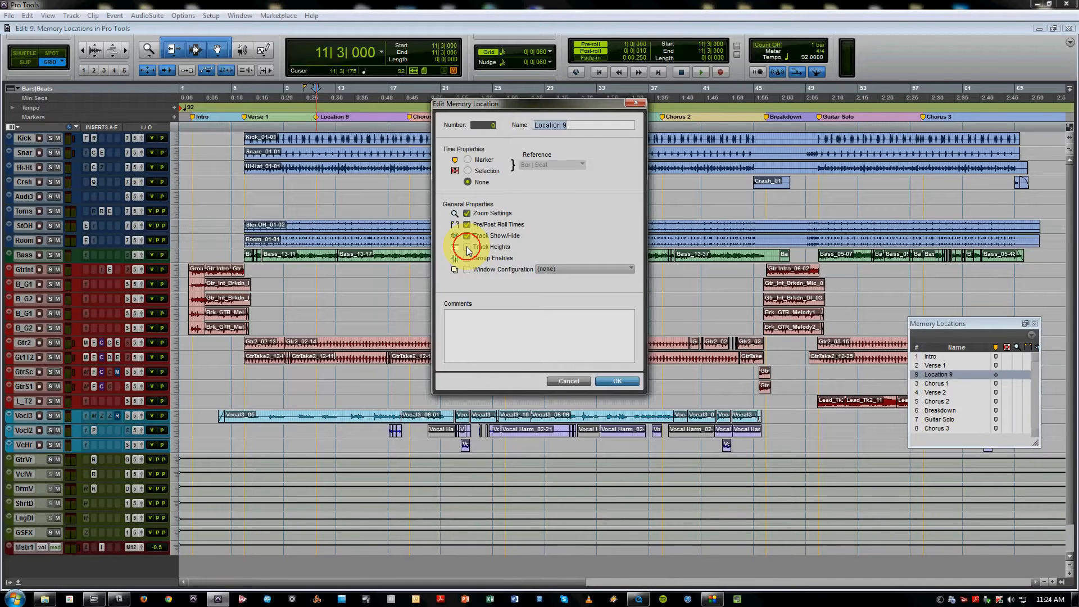
left_click(467, 246)
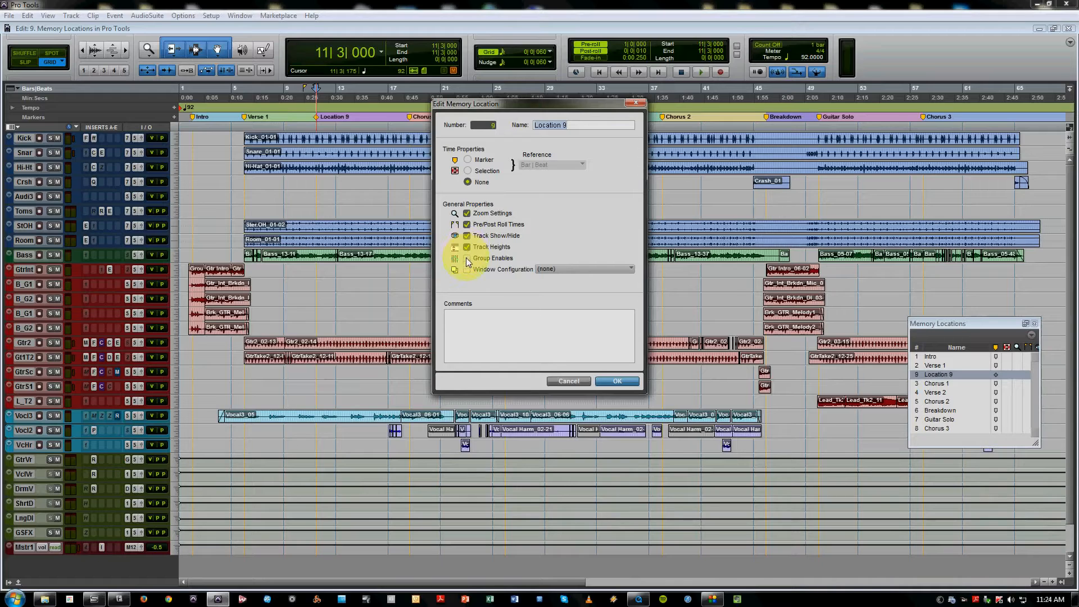
left_click(467, 258)
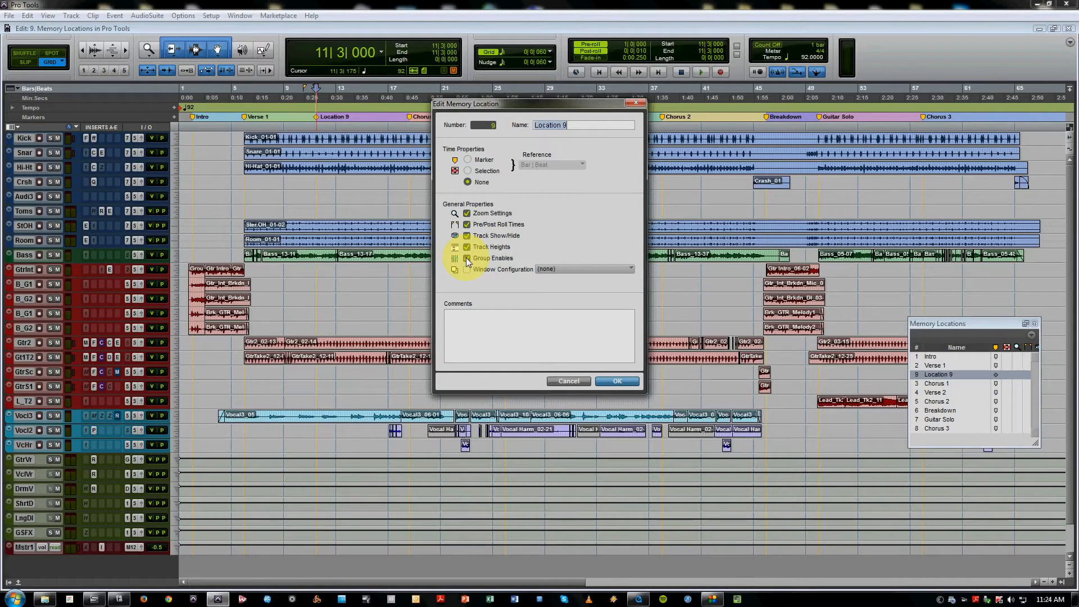
left_click(467, 269)
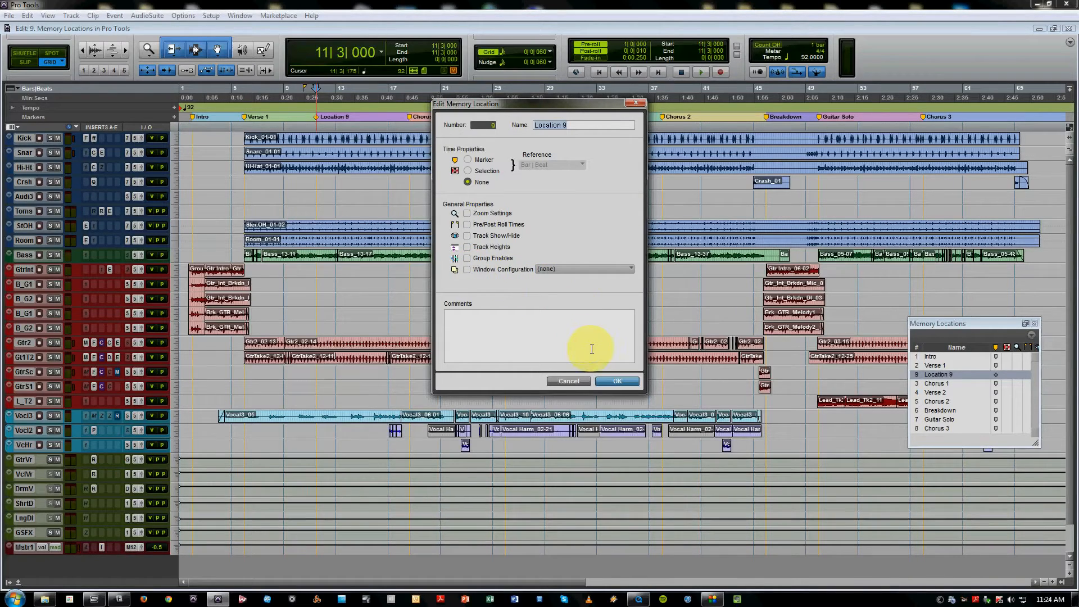
mouse_move(593, 347)
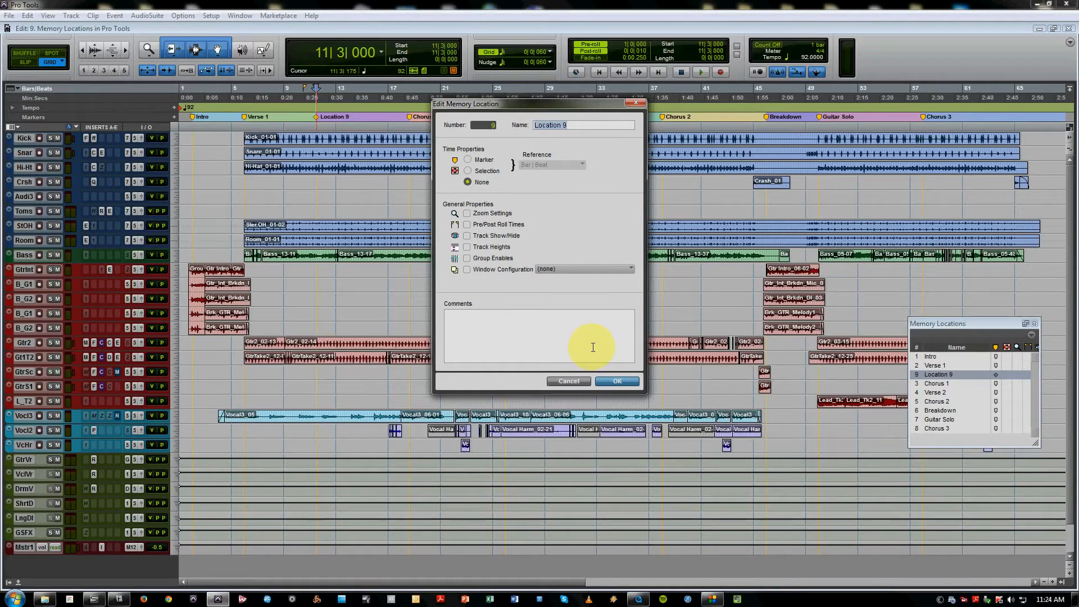
Set Location 9's time property to Marker with a Bar|Beat reference and confirm
left_click(467, 160)
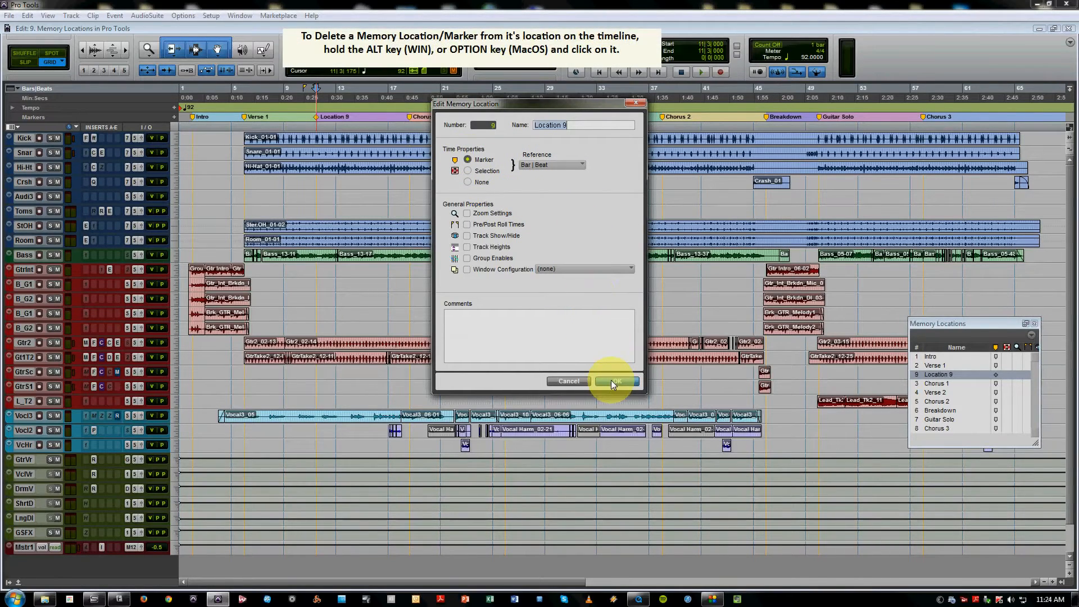
left_click(617, 382)
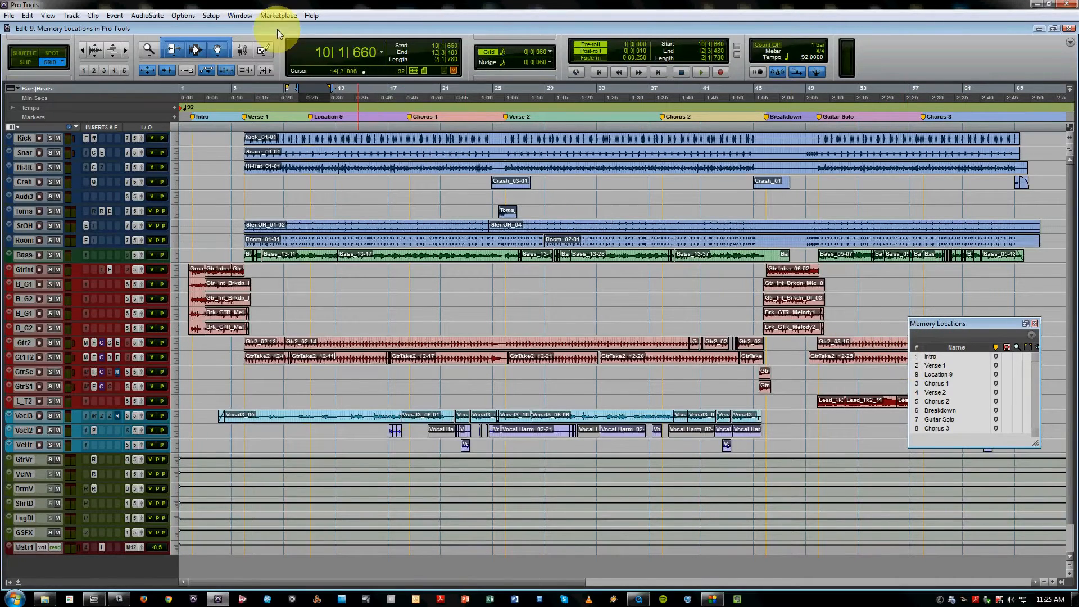
Show the Memory Locations window and jump the playhead to Verse 1
left_click(240, 16)
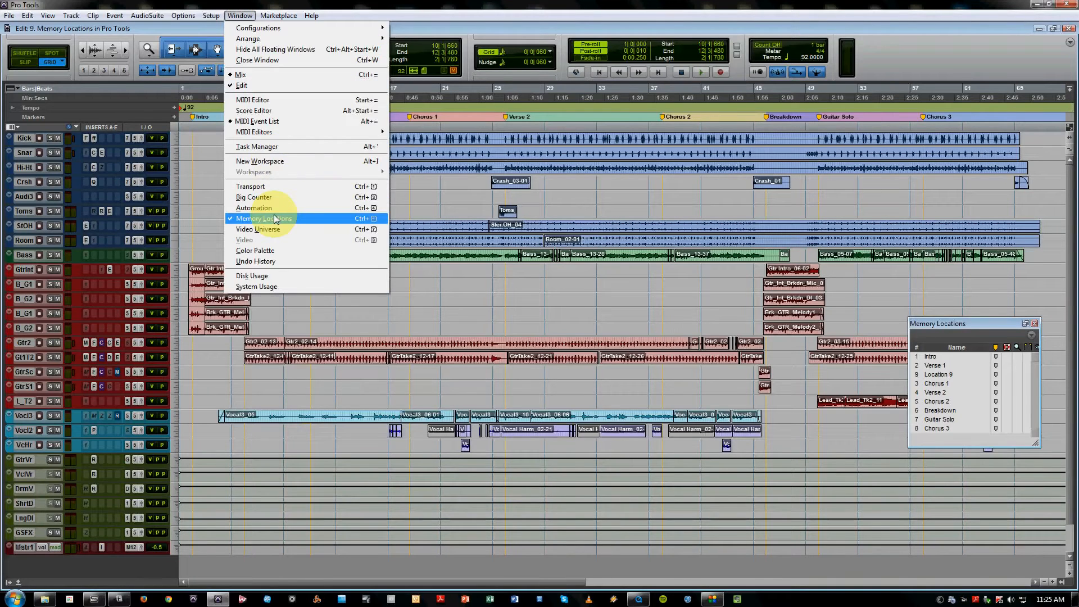
left_click(263, 219)
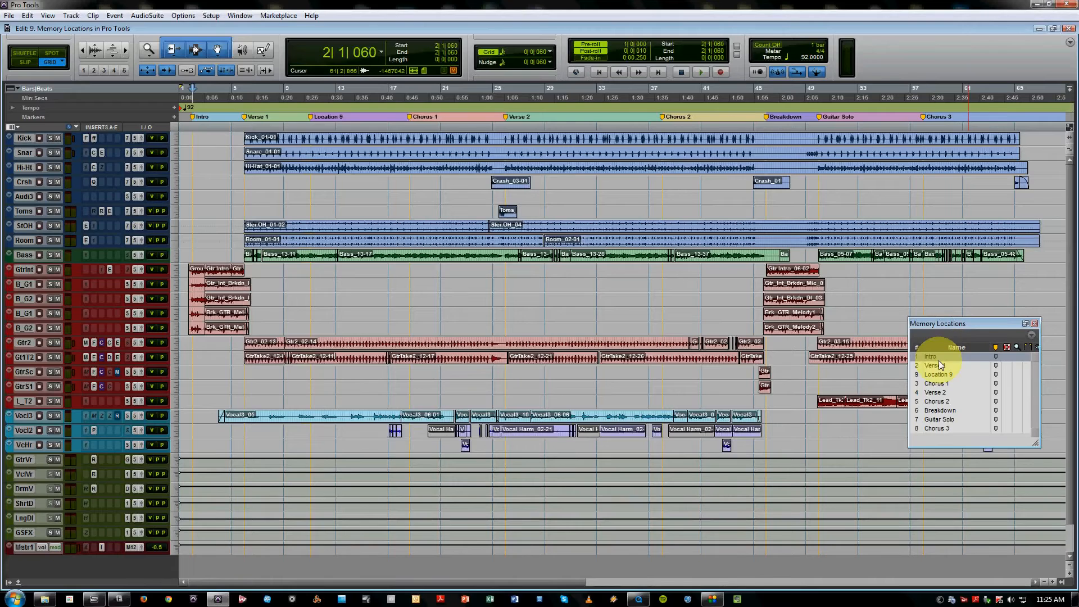
left_click(936, 401)
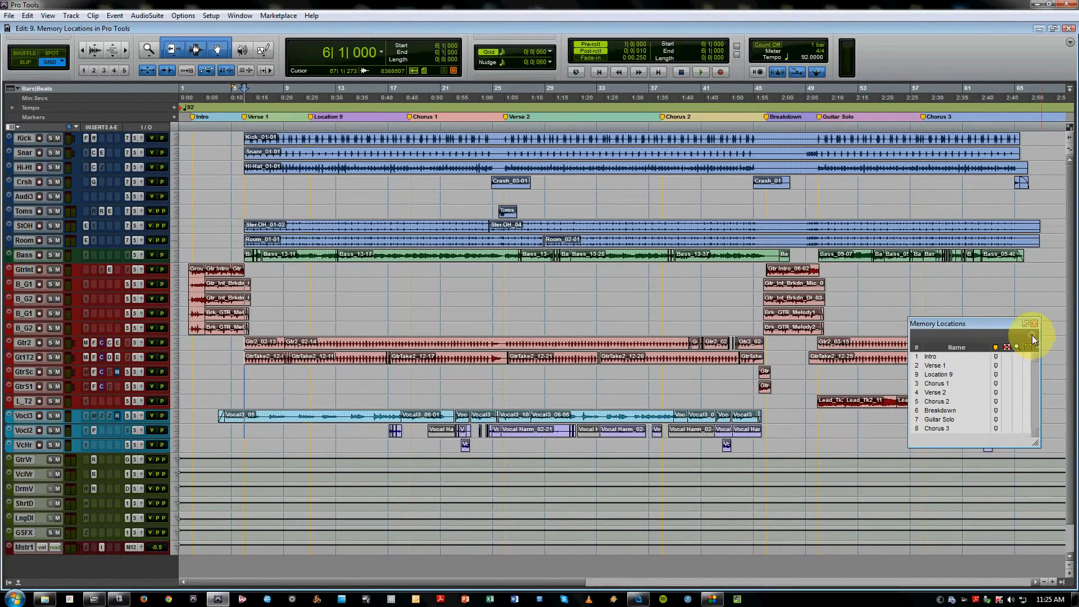
Open the Memory Locations window's options menu
left_click(1025, 339)
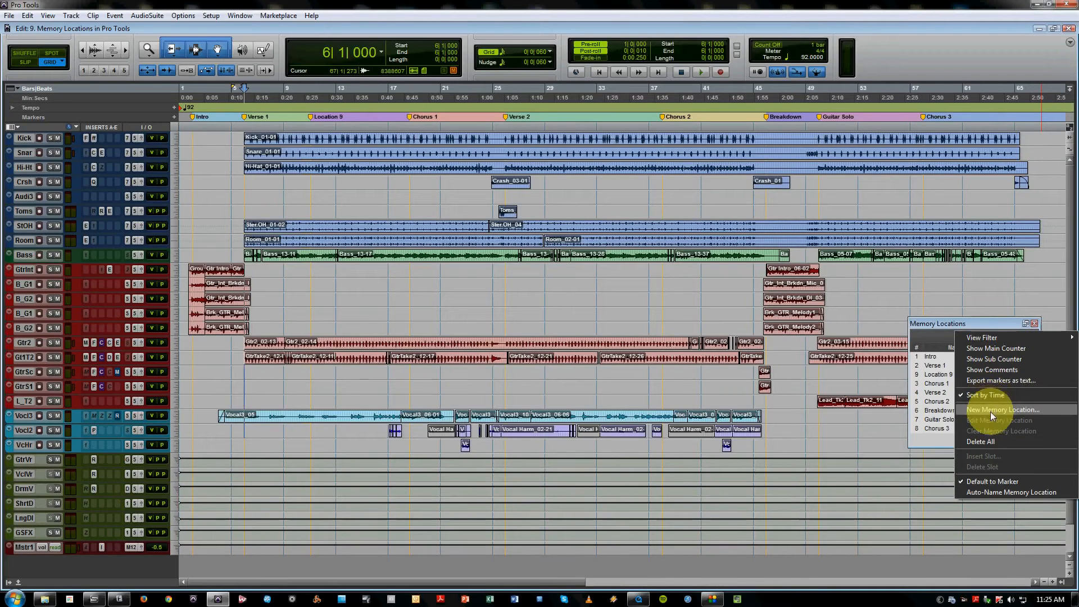
mouse_move(992, 460)
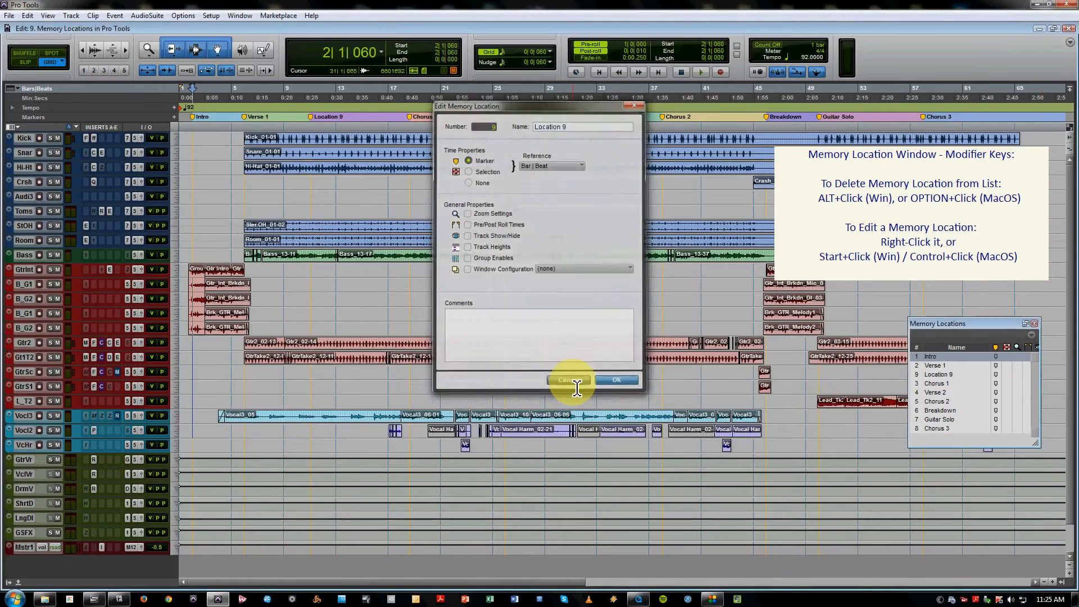
Cancel the Location 9 settings, then open and cancel Chorus 1's settings
left_click(567, 379)
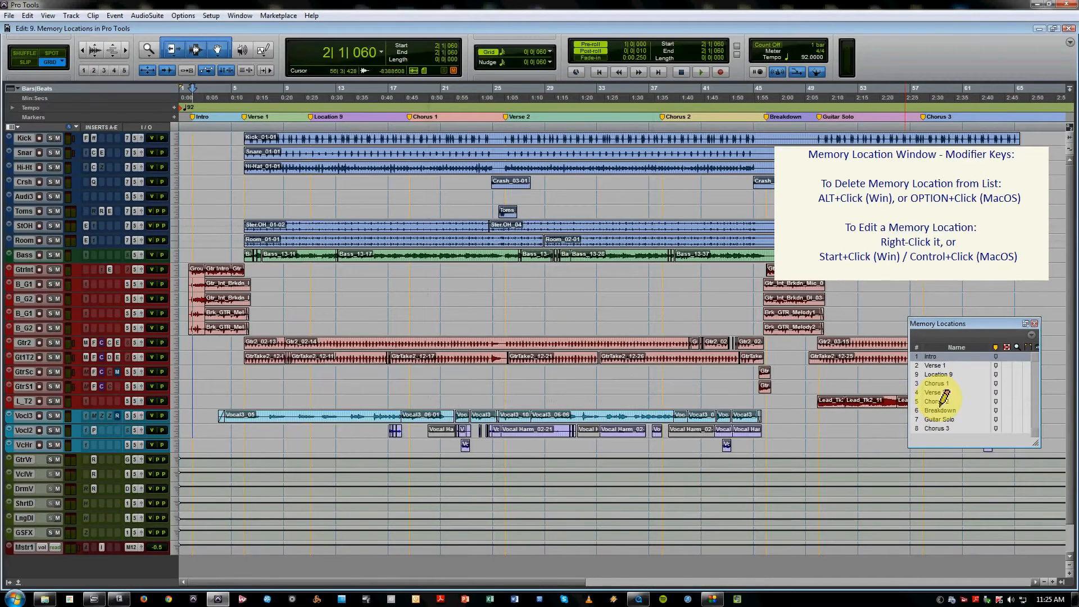
left_click(937, 383)
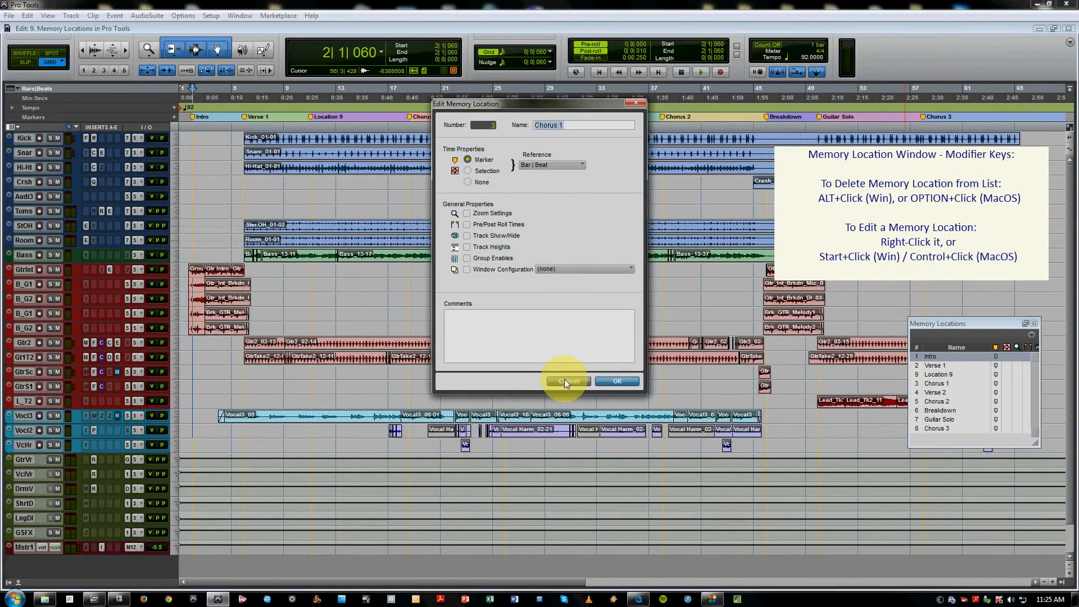
left_click(567, 381)
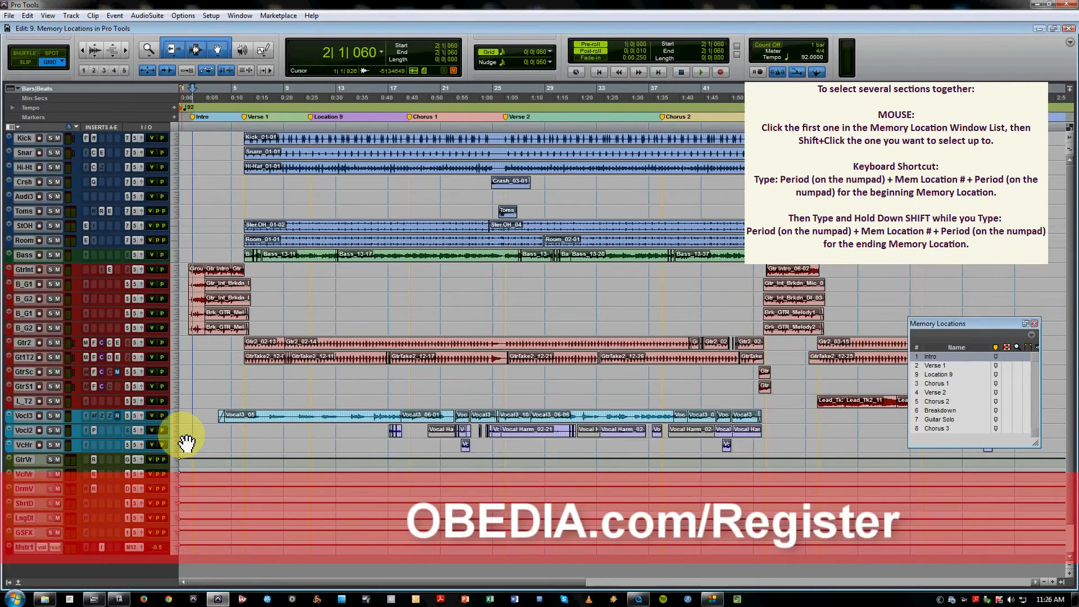
Select Intro in Memory Locations, then Shift-extend the selection to Verse 2
left_click(937, 401)
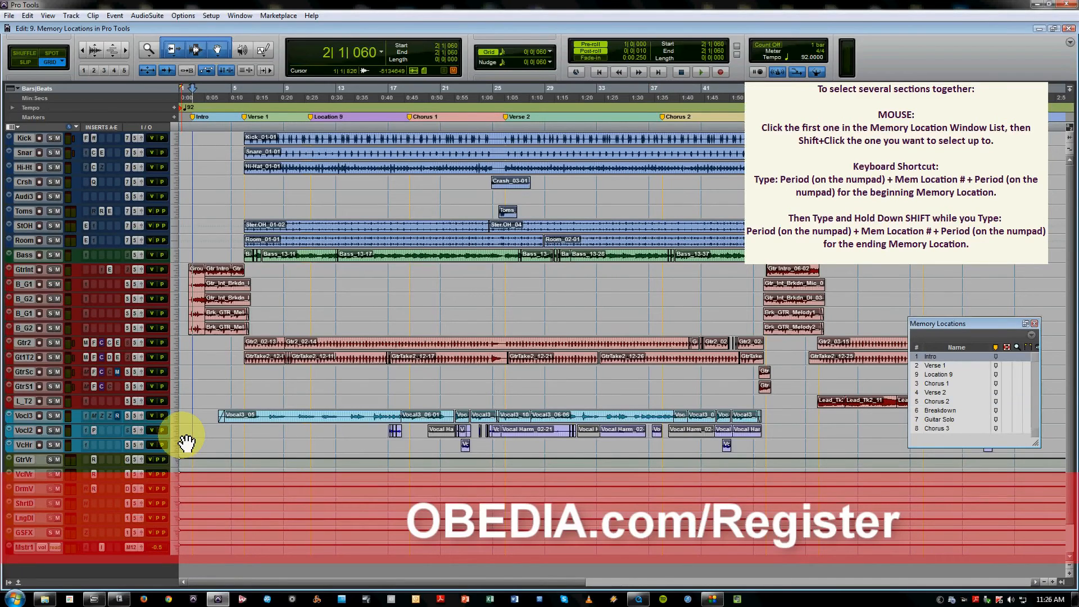
left_click(935, 392)
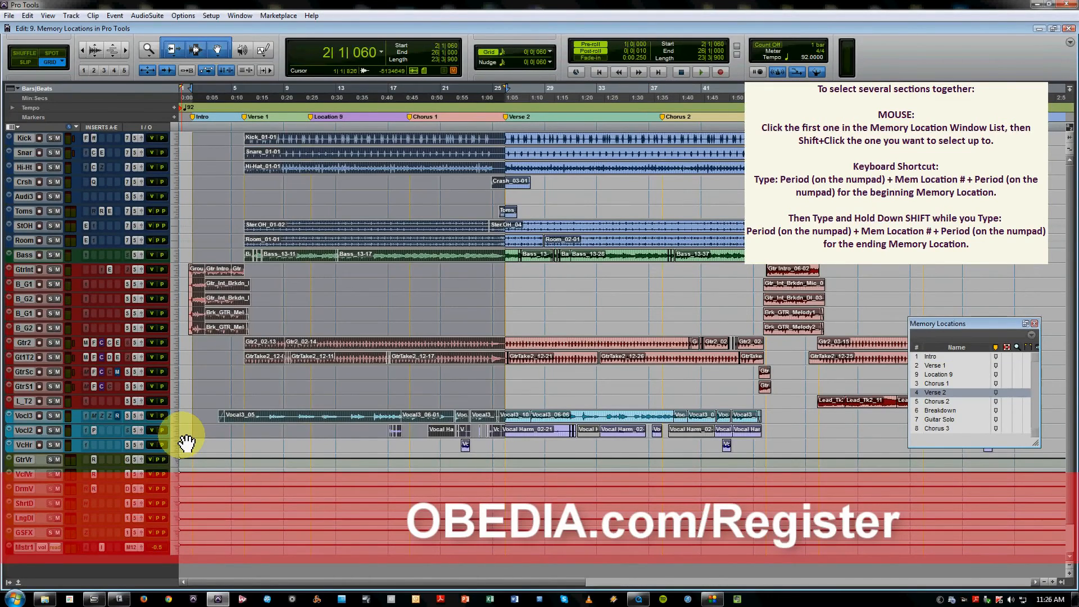